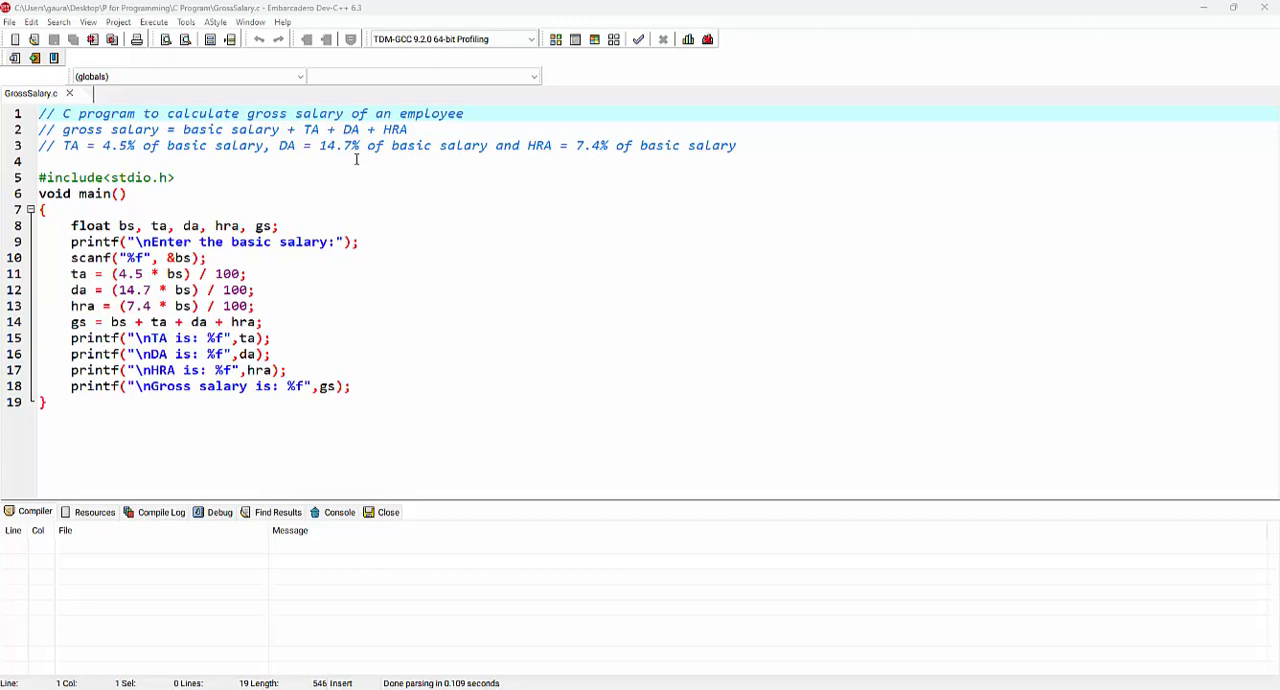
mouse_move(435, 155)
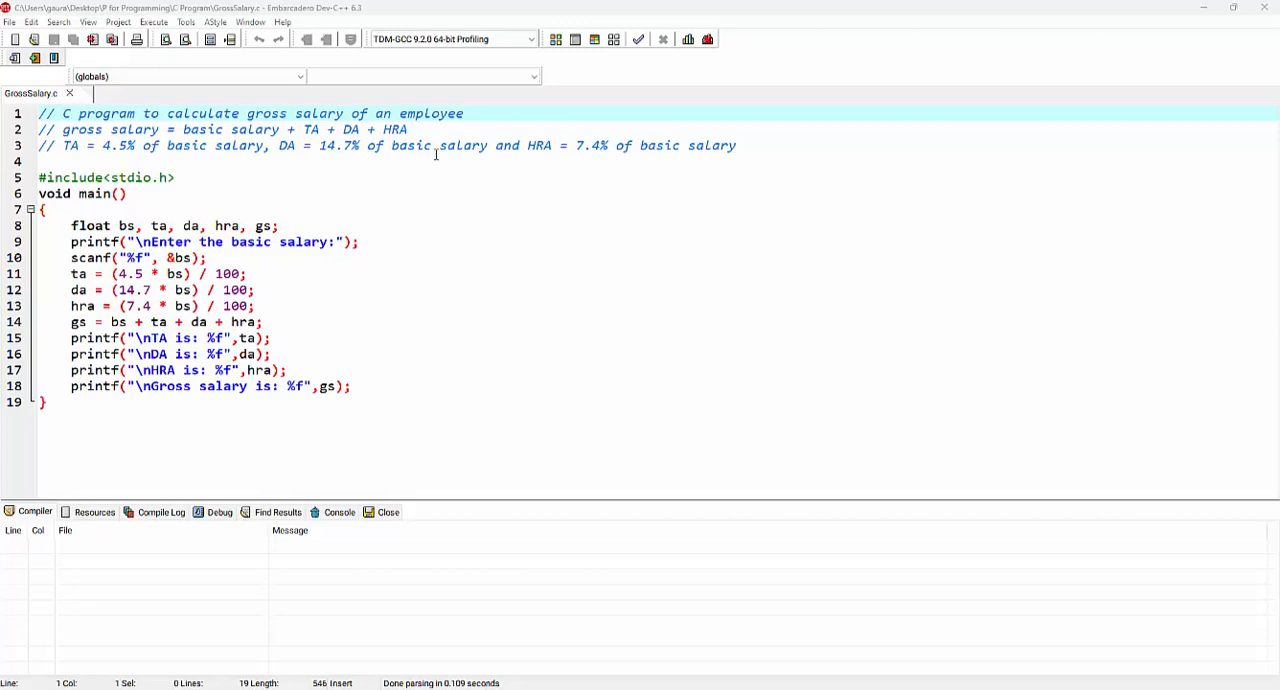
mouse_move(597, 154)
text( */)
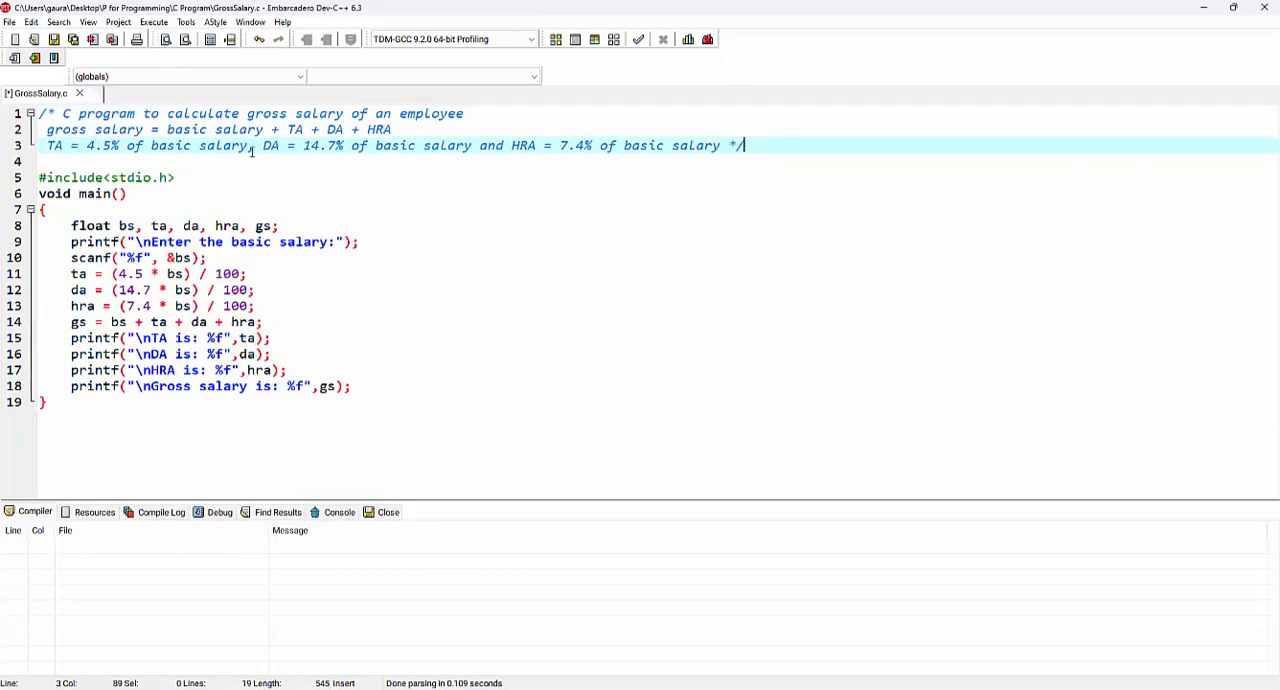
mouse_move(140, 177)
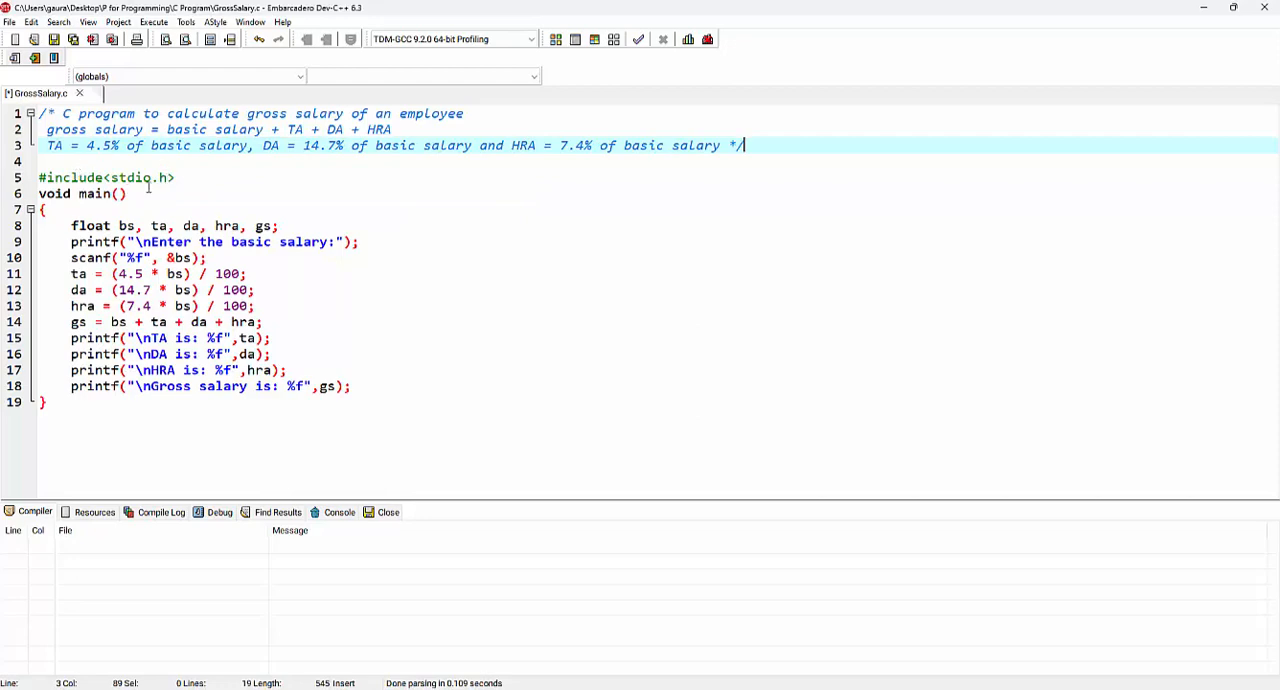
mouse_move(100, 193)
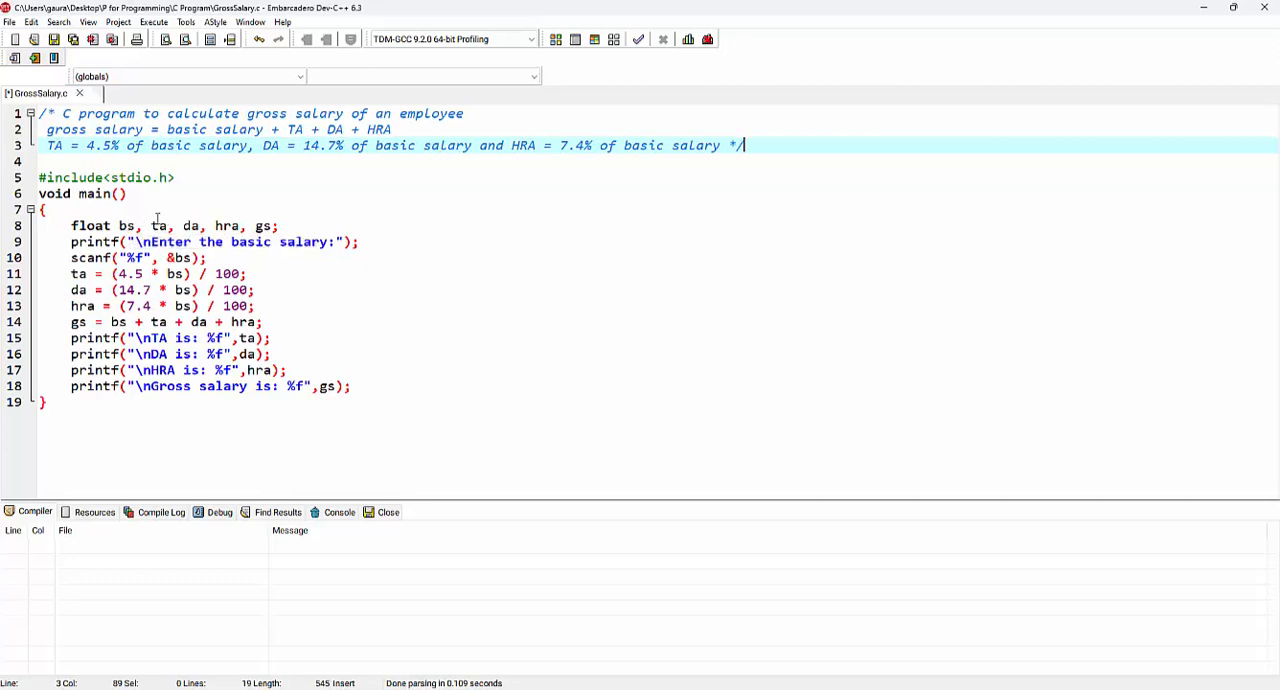
mouse_move(159, 225)
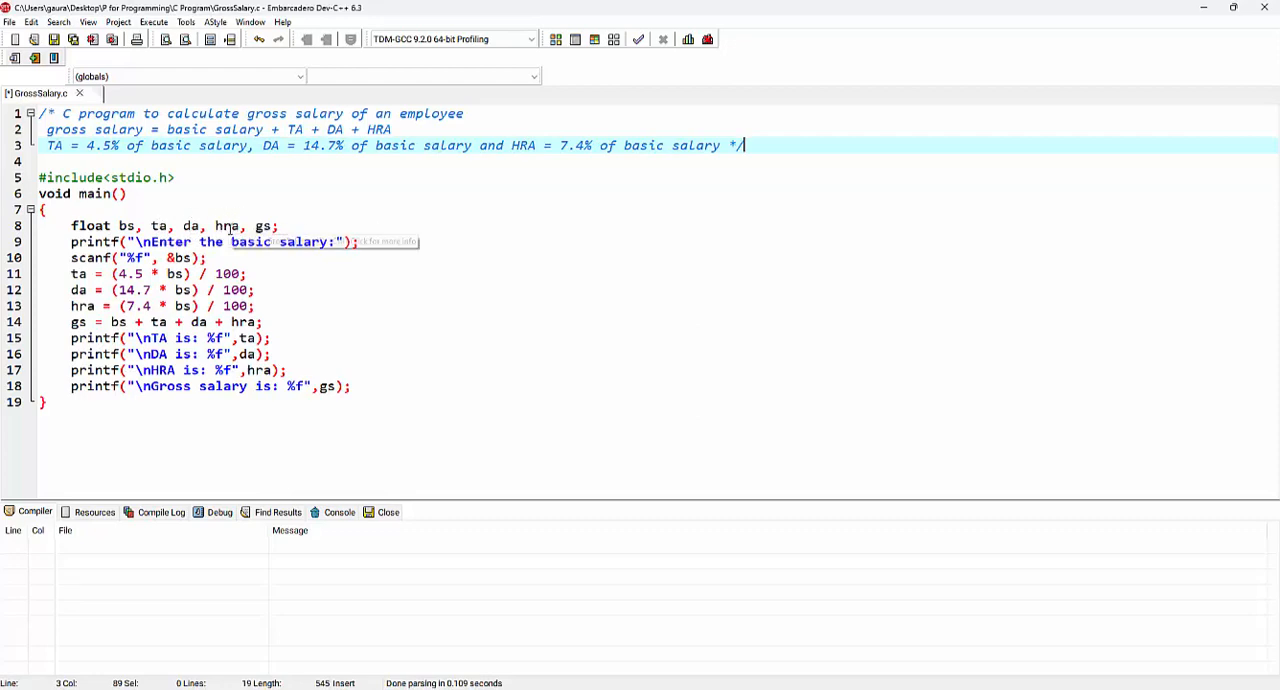
mouse_move(226, 225)
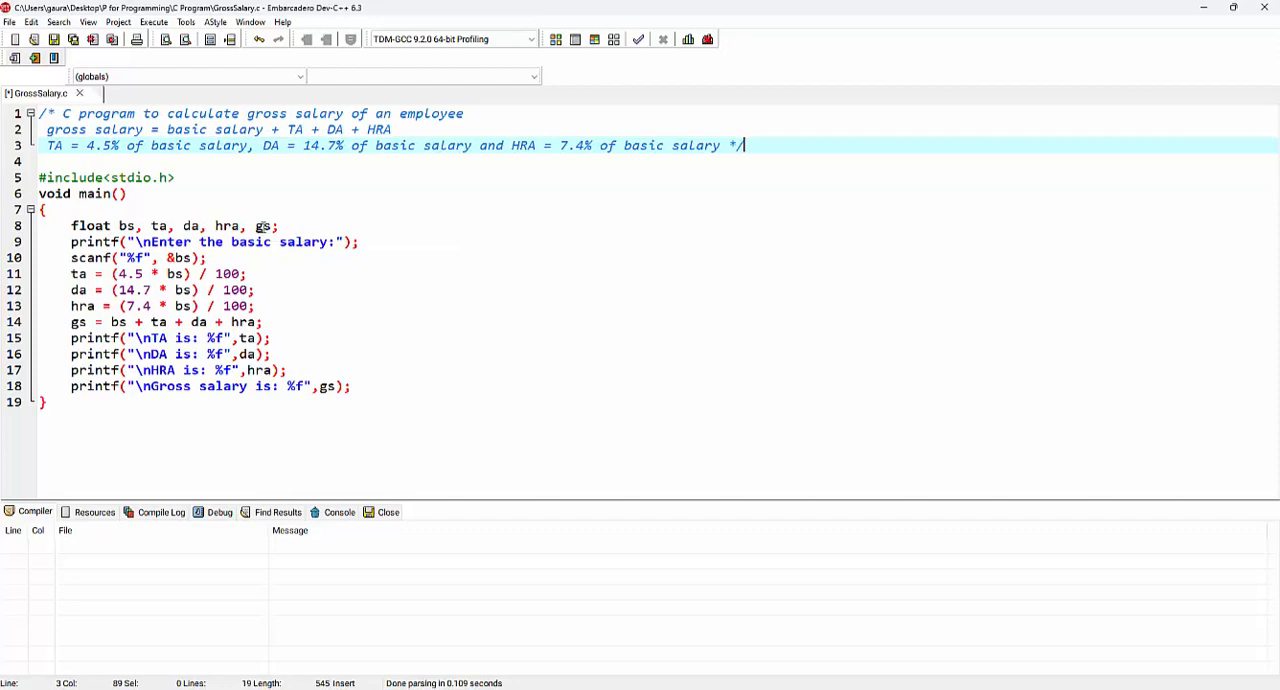
mouse_move(90, 241)
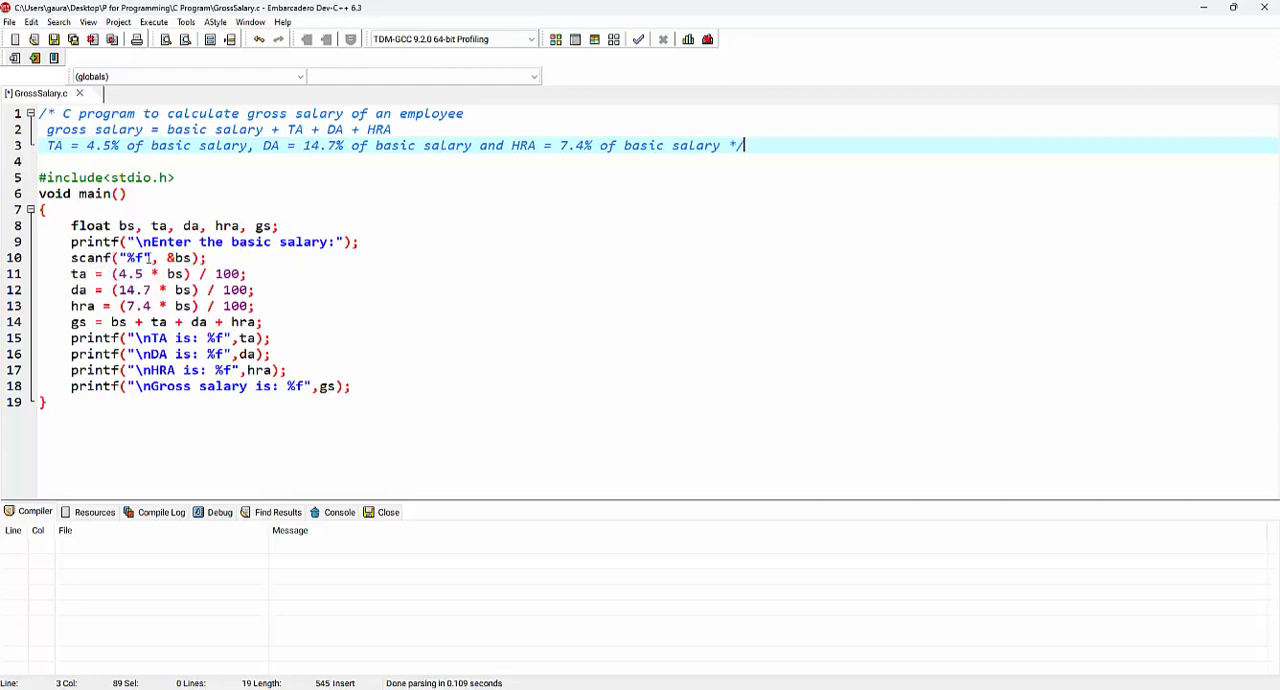
mouse_move(180, 273)
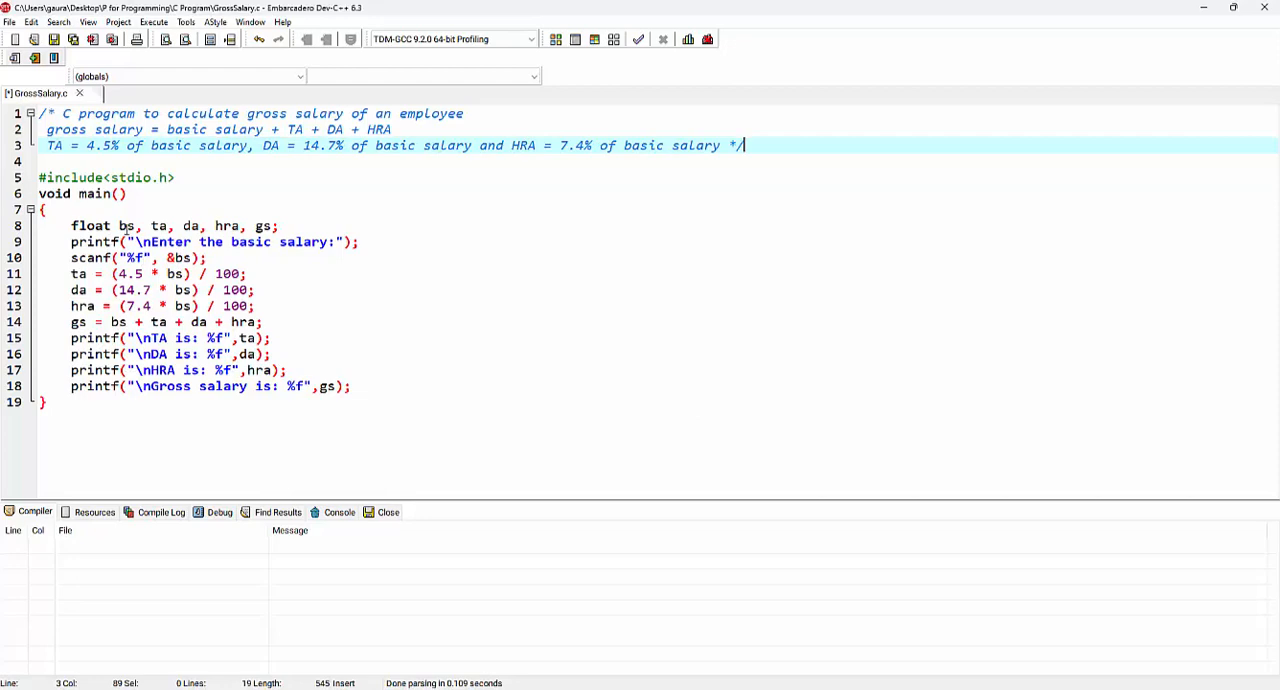
click(135, 257)
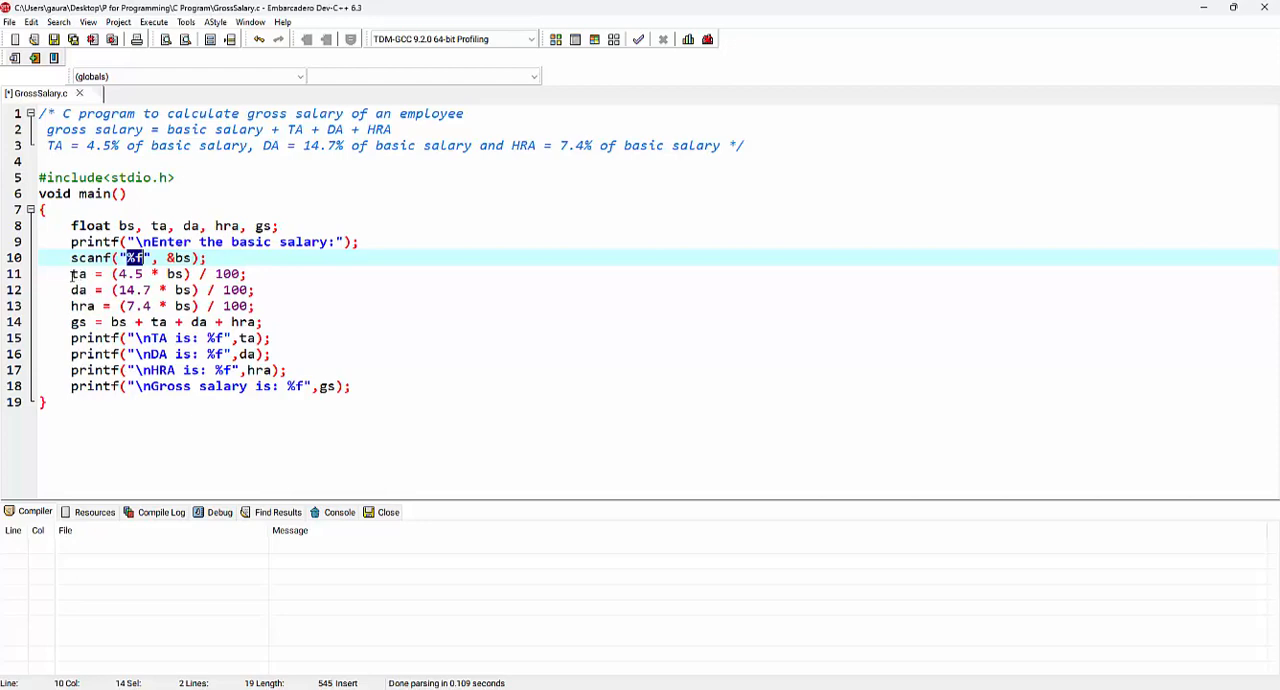
Select the ta variable on line 11 while reviewing the TA, DA and HRA formulas.
double_click(78, 273)
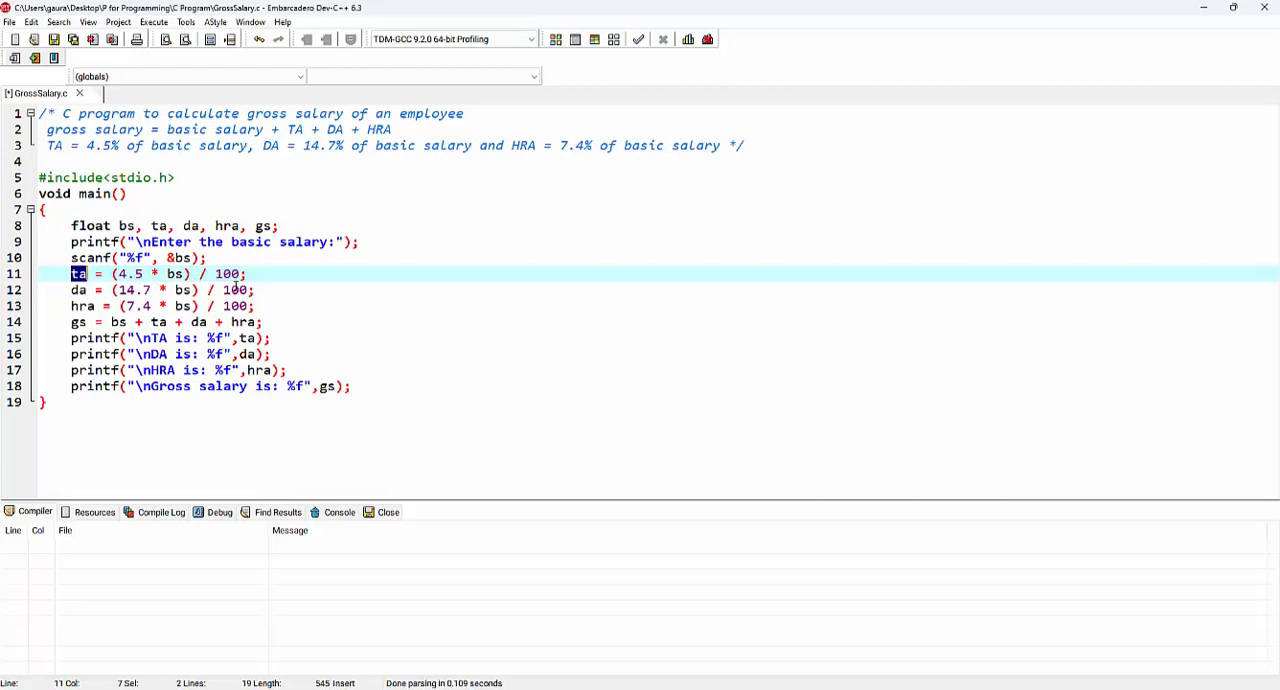
mouse_move(532, 141)
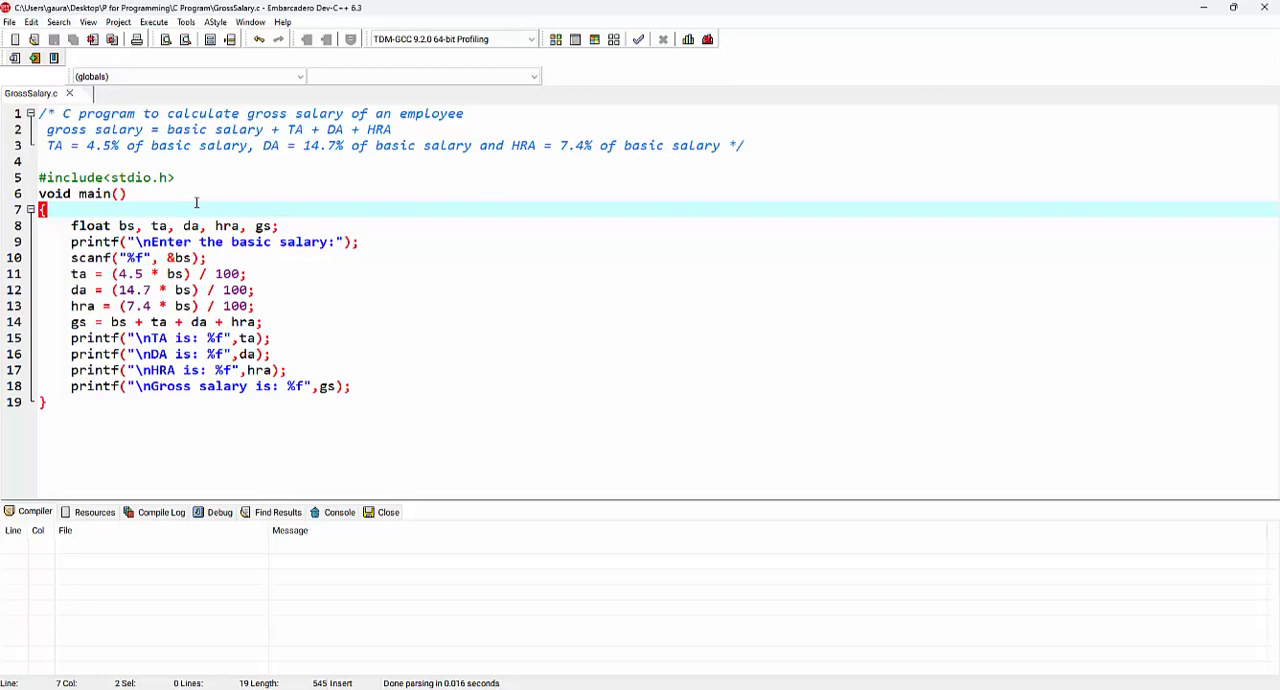
Compile GrossSalary.c from the Execute menu, getting 0 errors and 0 warnings.
click(153, 22)
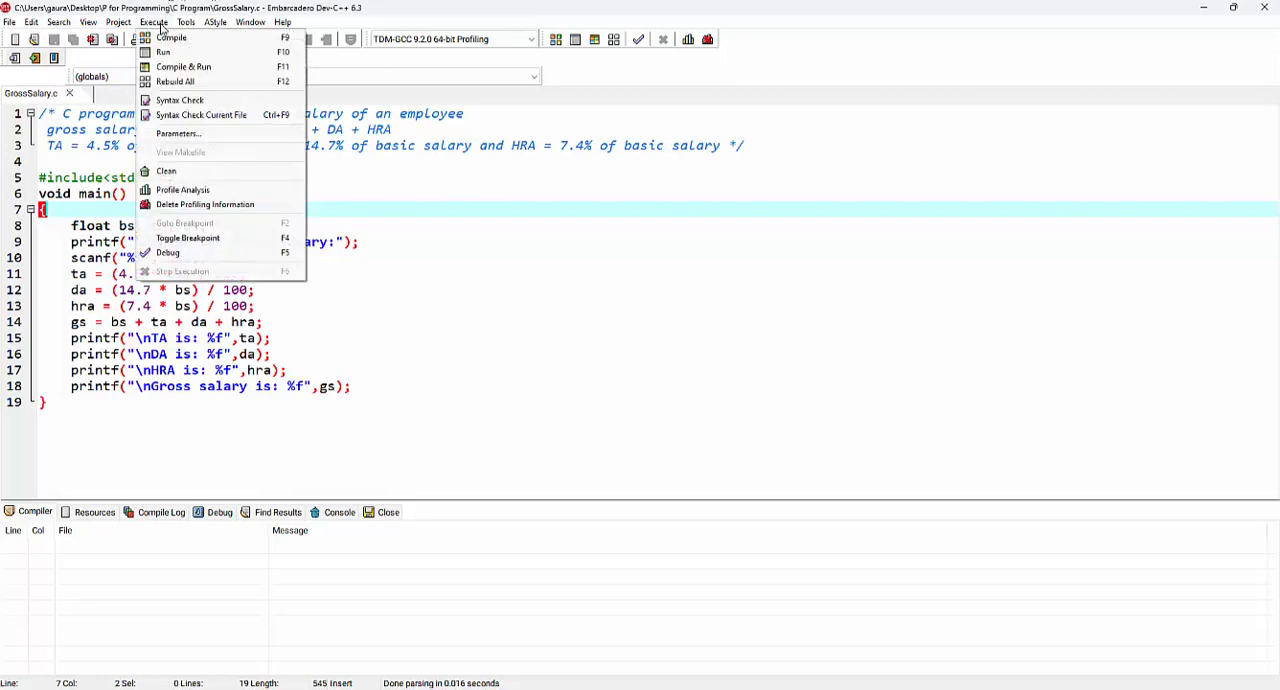
click(183, 66)
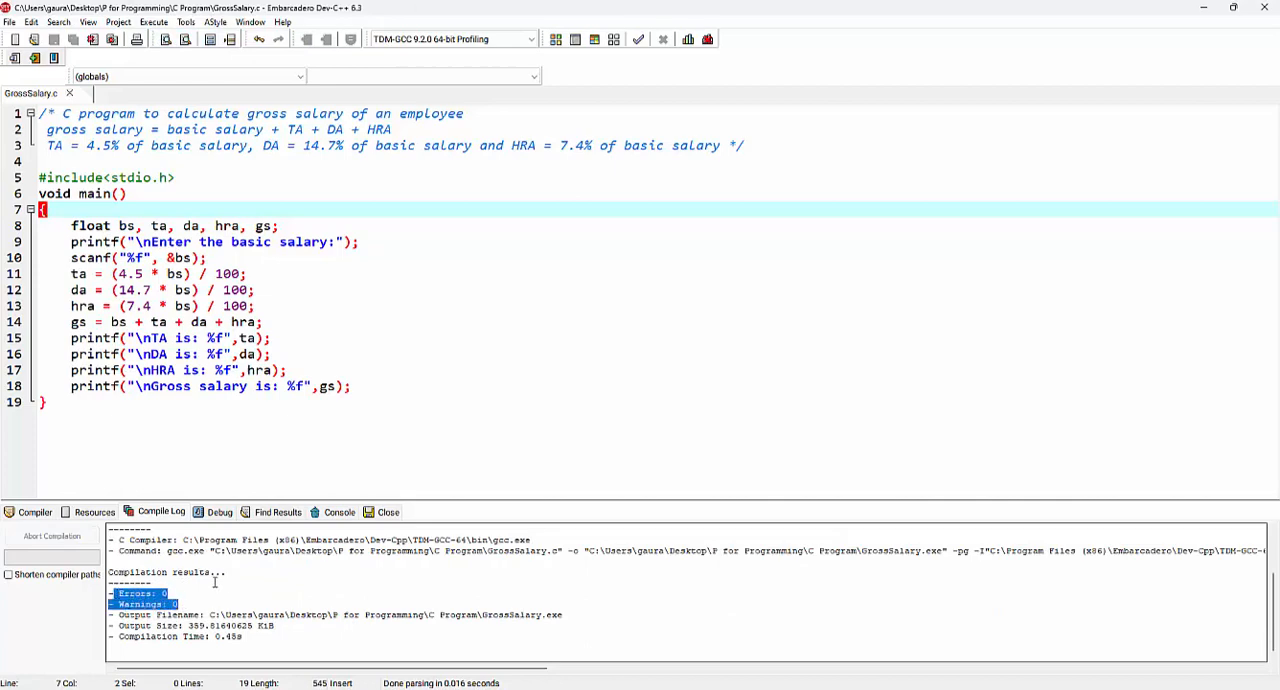
click(153, 22)
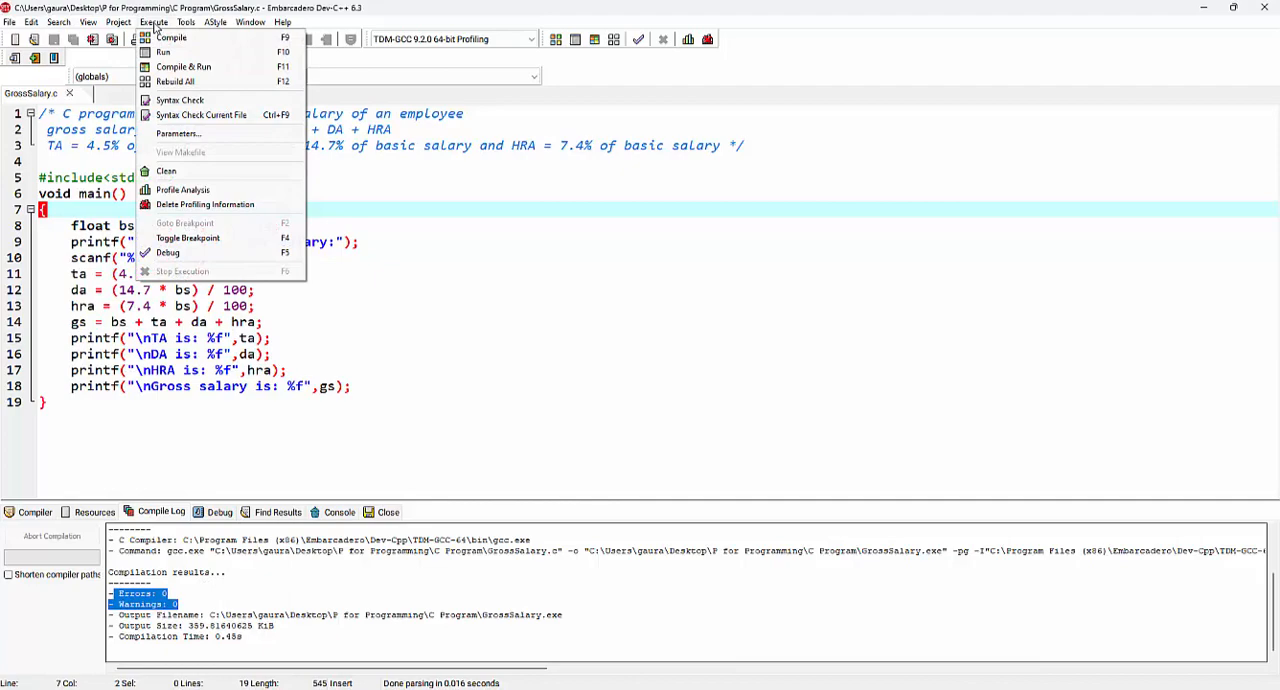
Run GrossSalary.exe with basic salary 10000, printing TA 450, DA 1470, HRA 740, gross 12660.
click(162, 52)
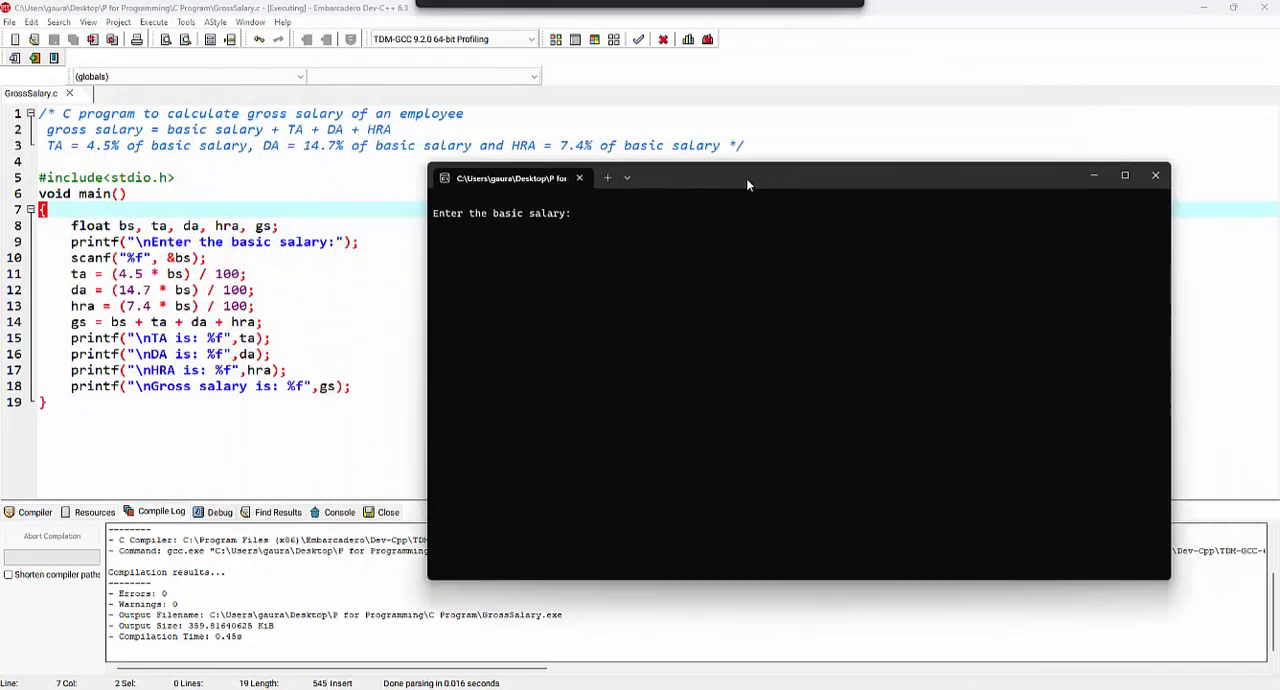
mouse_move(537, 220)
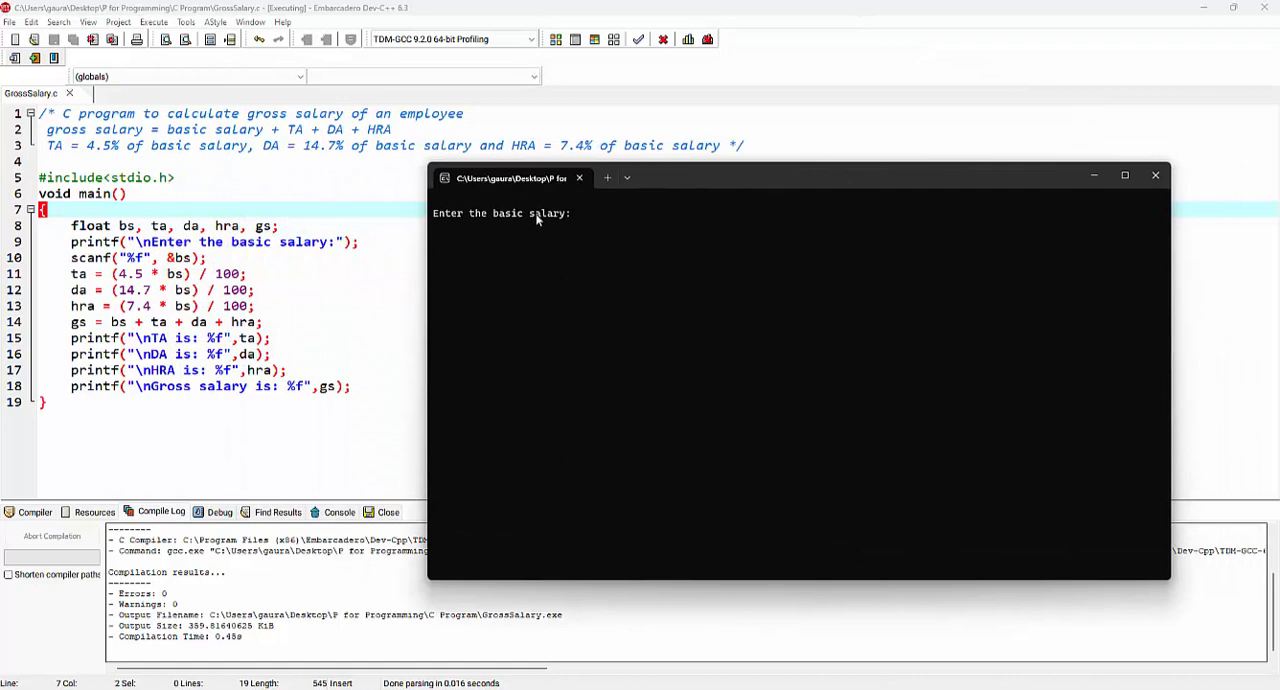
text(1)
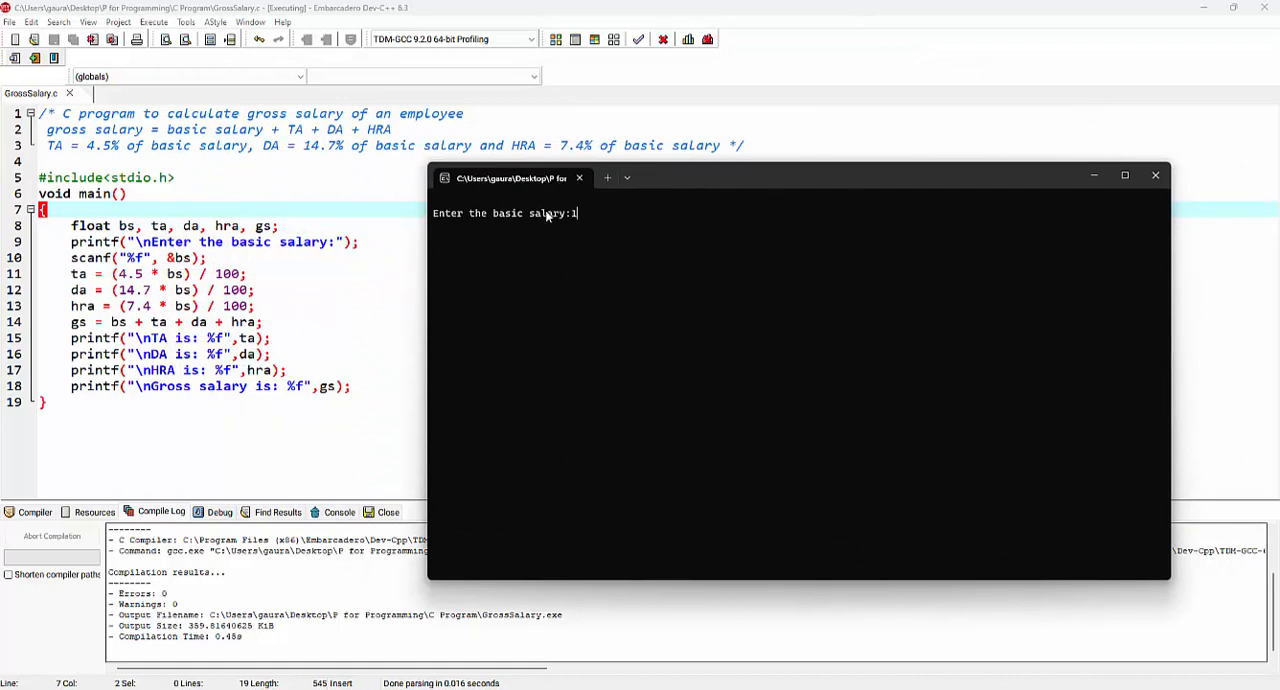
text(0000)
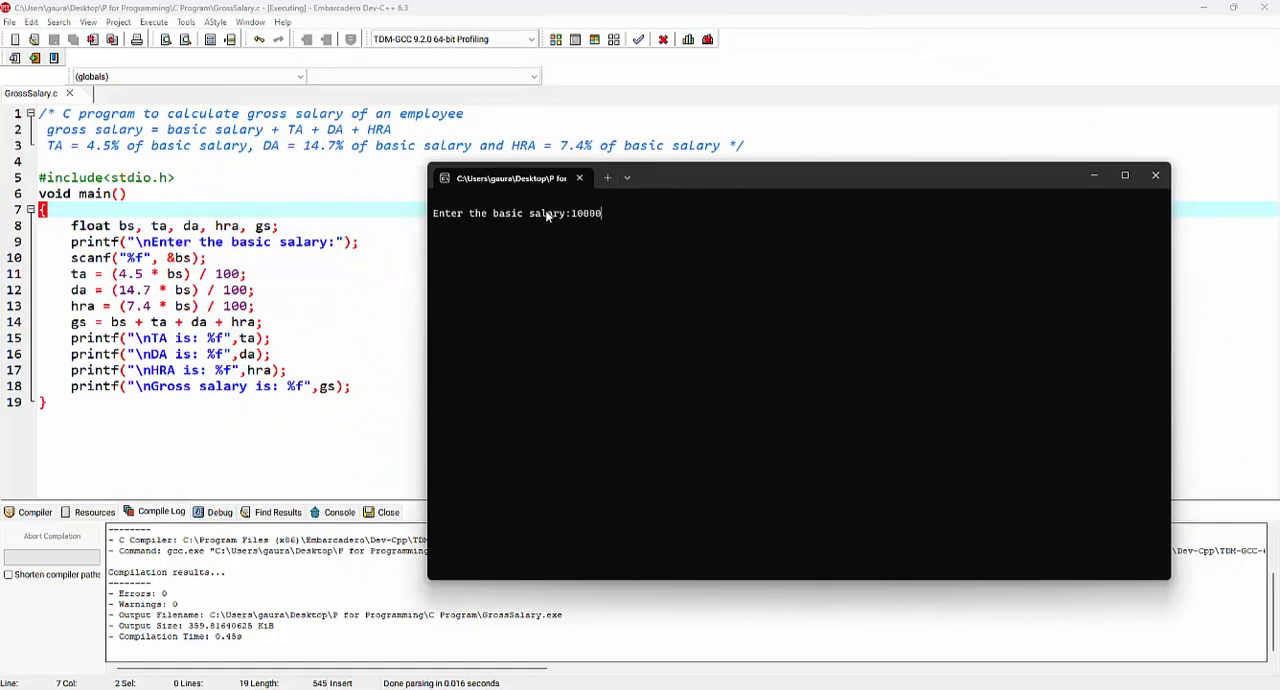
key(enter)
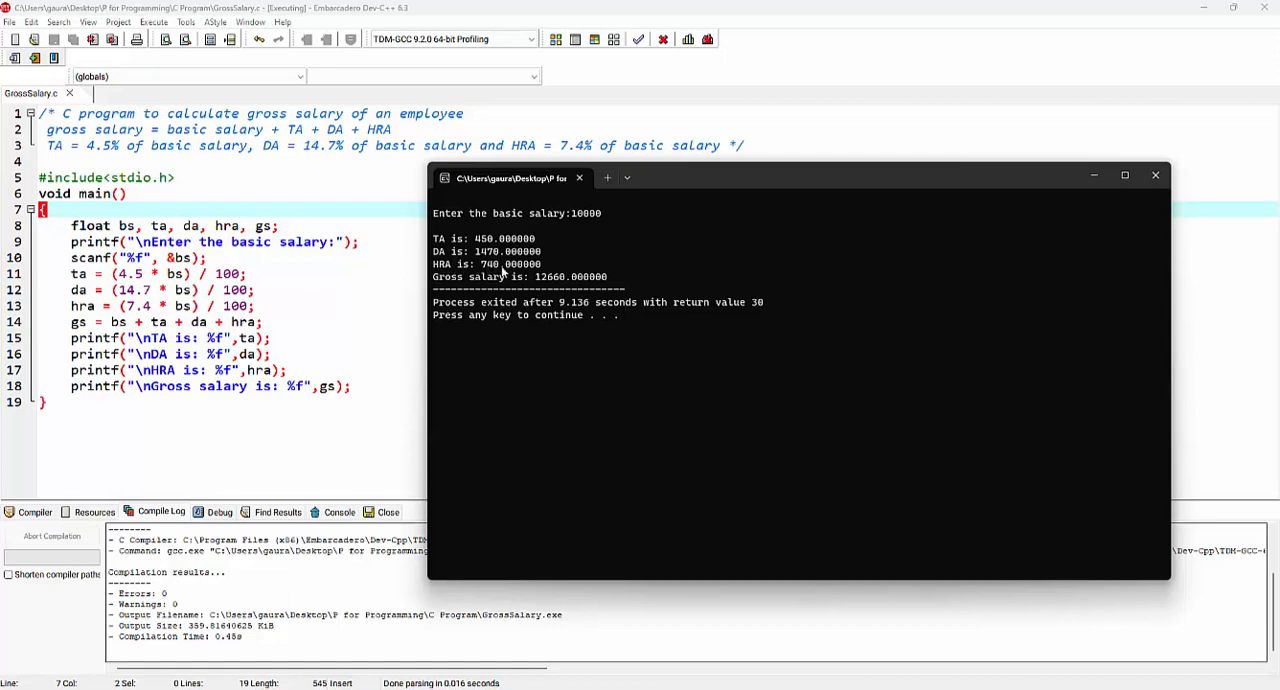
mouse_move(470, 286)
text(.)
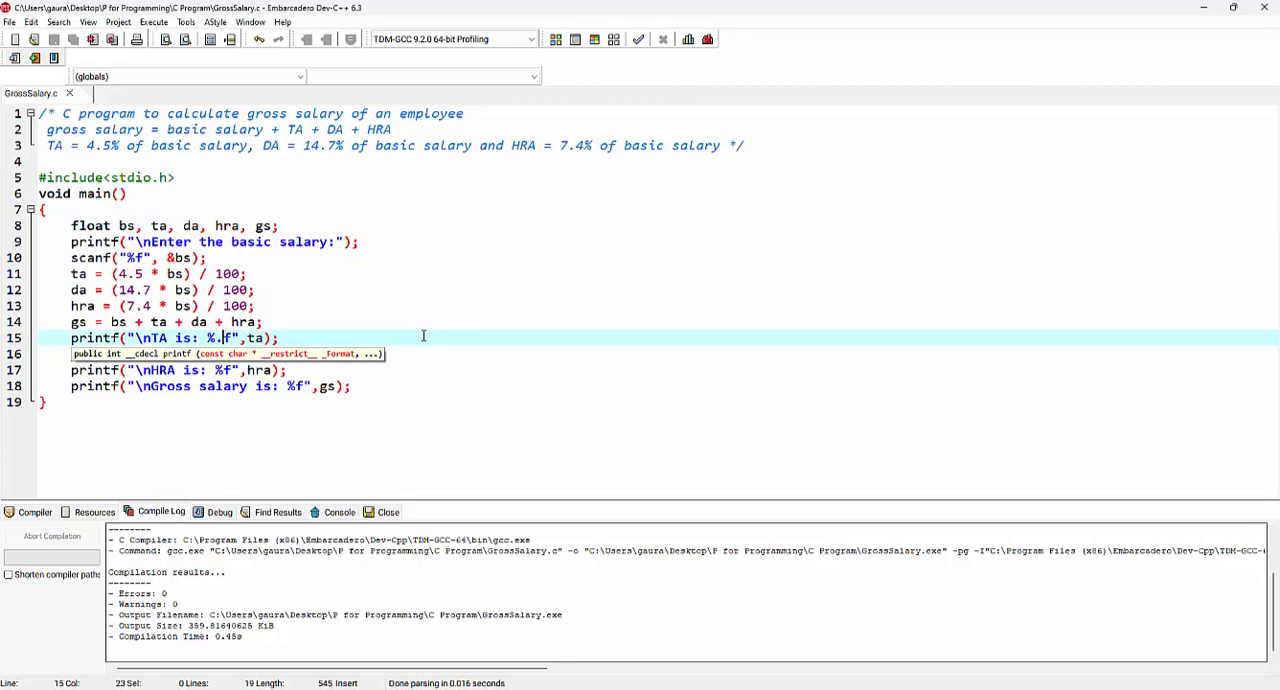
Change the four output printf formats from %f to %.2f.
text(2)
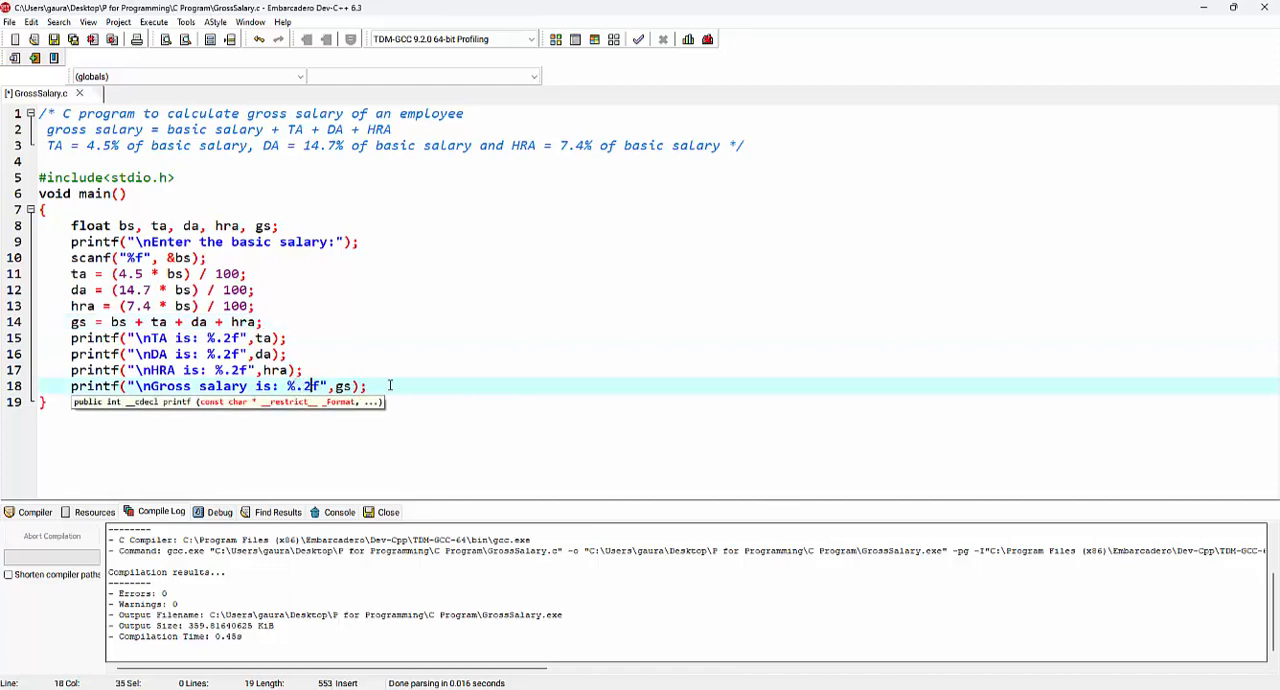
click(152, 22)
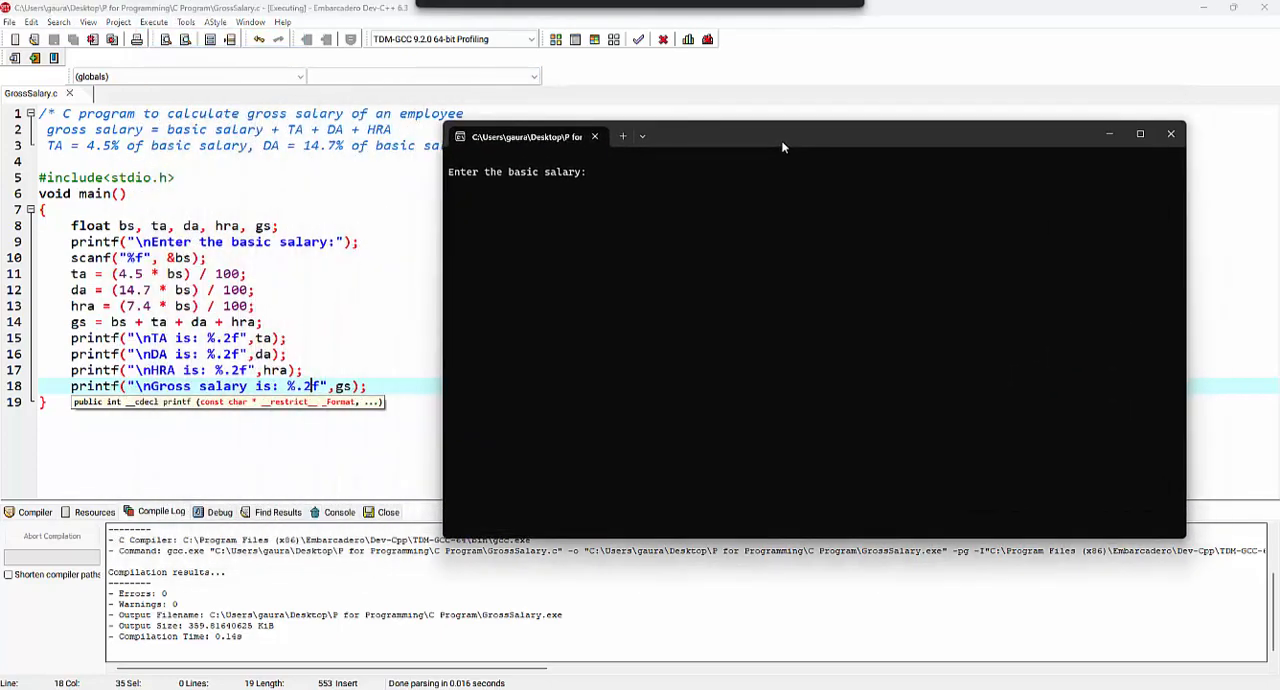
Type the basic salary 1000 at the rerun program's console prompt.
text(10000)
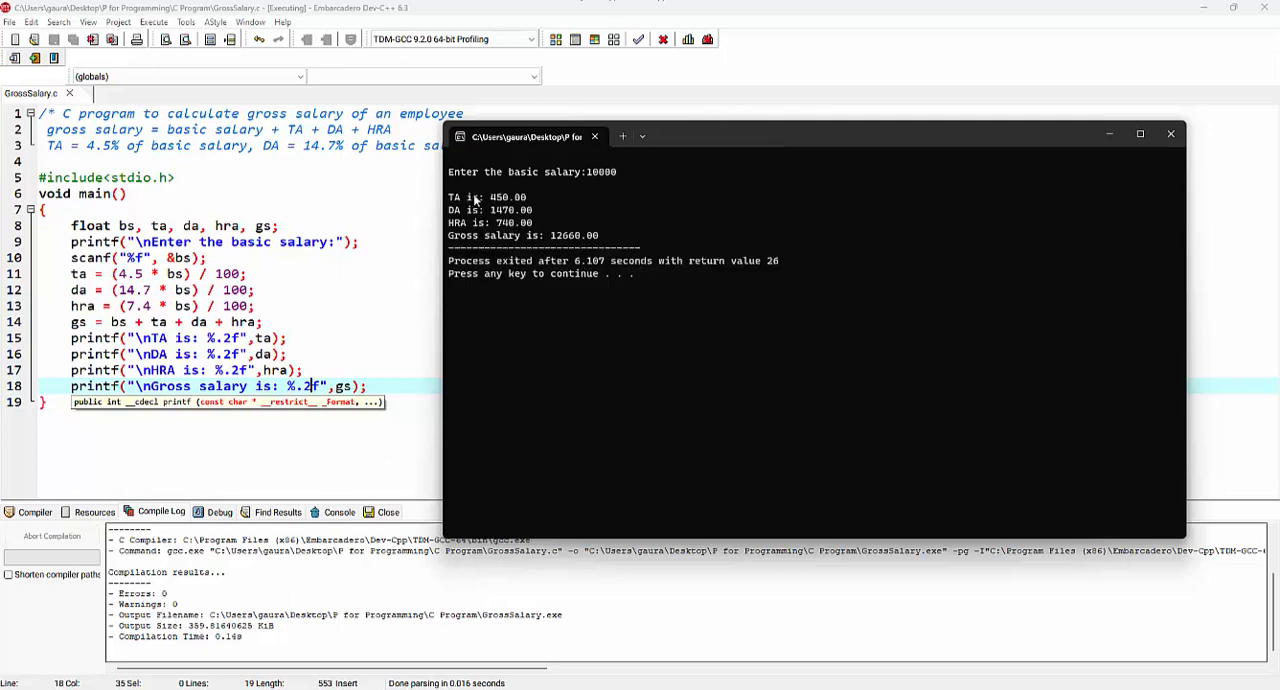
mouse_move(430, 237)
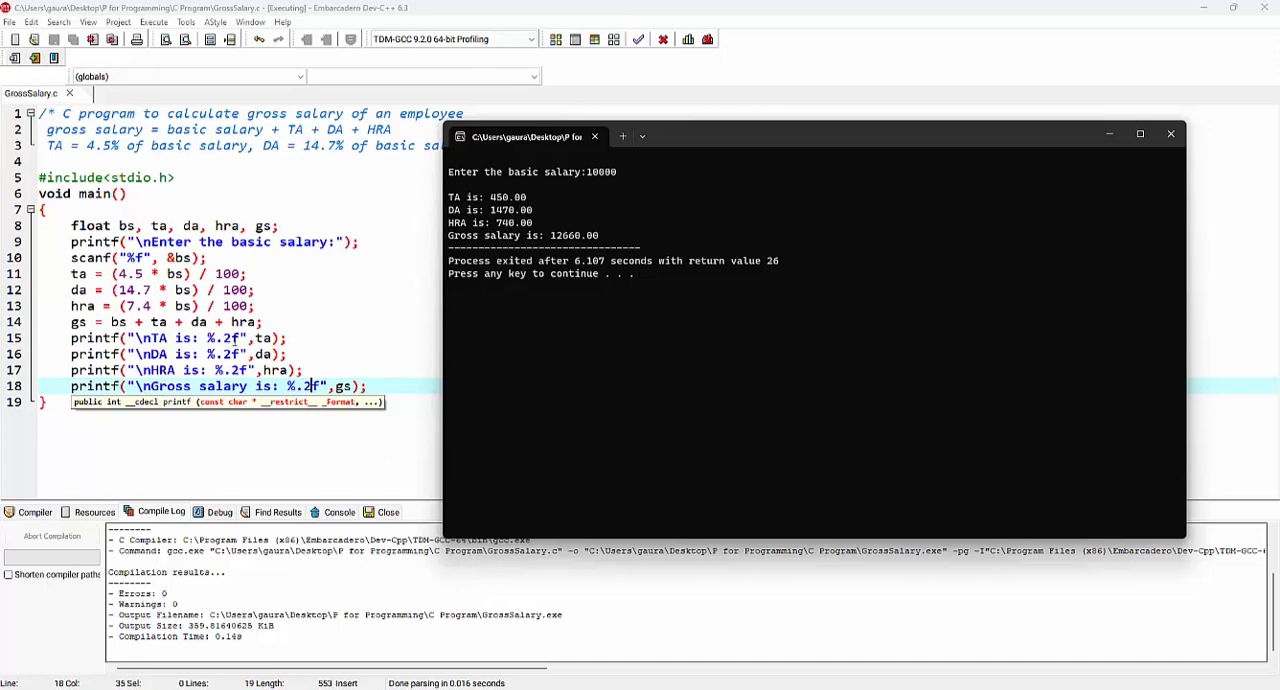
mouse_move(518, 205)
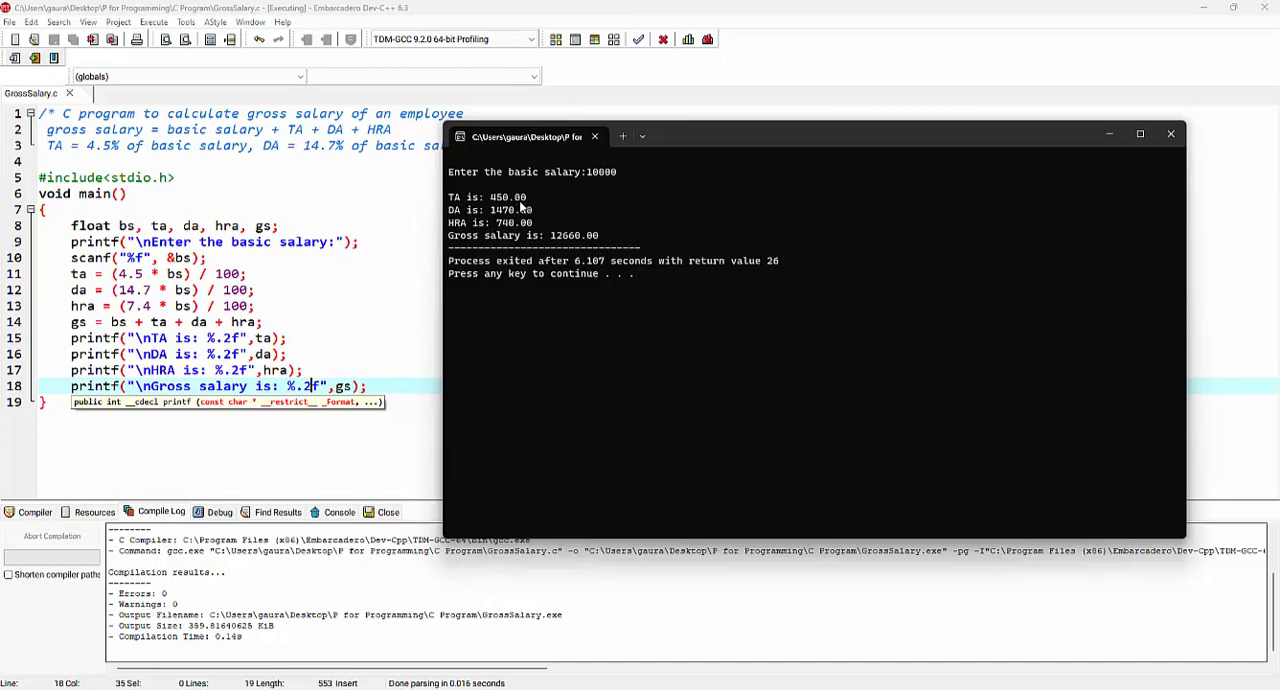